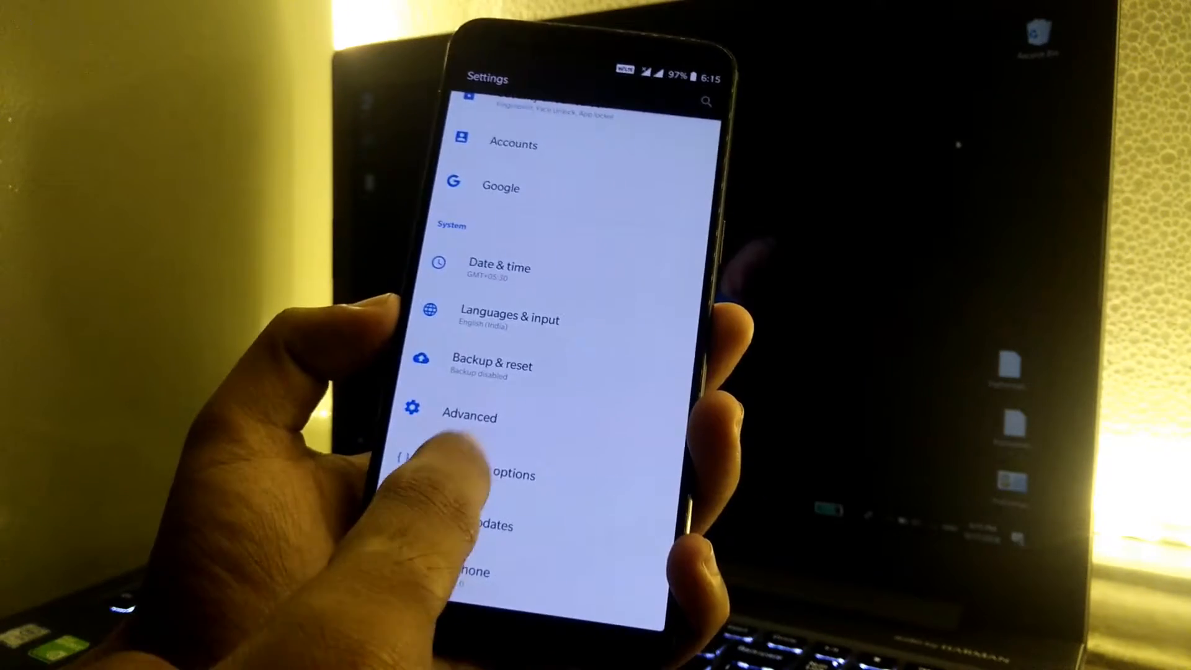
- Open Developer options, where OEM unlocking and advanced reboot are already enabled
{"action": "left_click", "coordinate": [478, 474]}
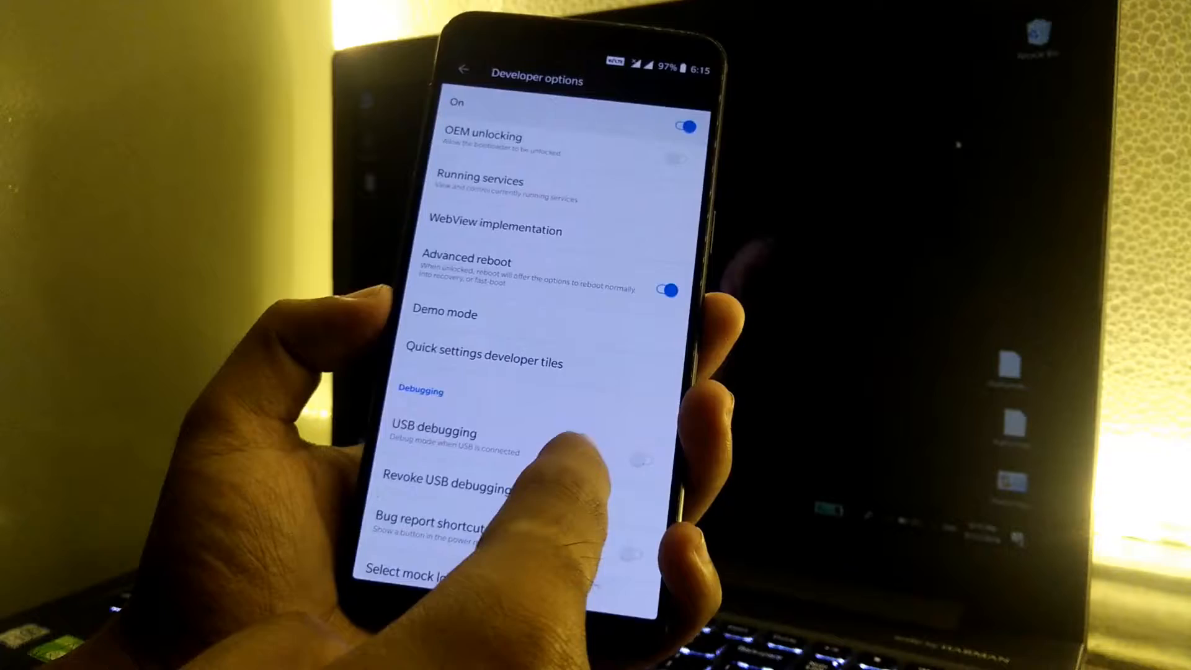